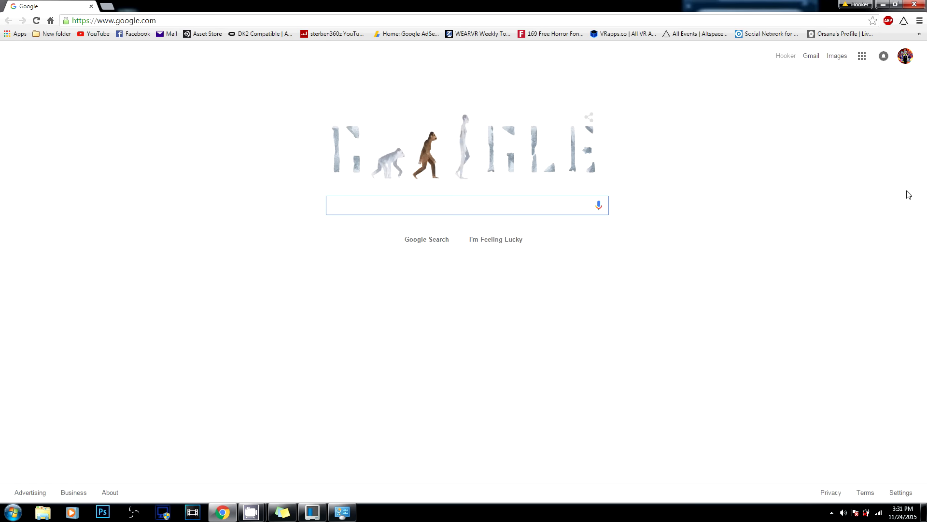
- Search Google for 'a long time ago in a galaxy far far away' to get the Star Wars crawl results
{"action": "left_click", "coordinate": [467, 205]}
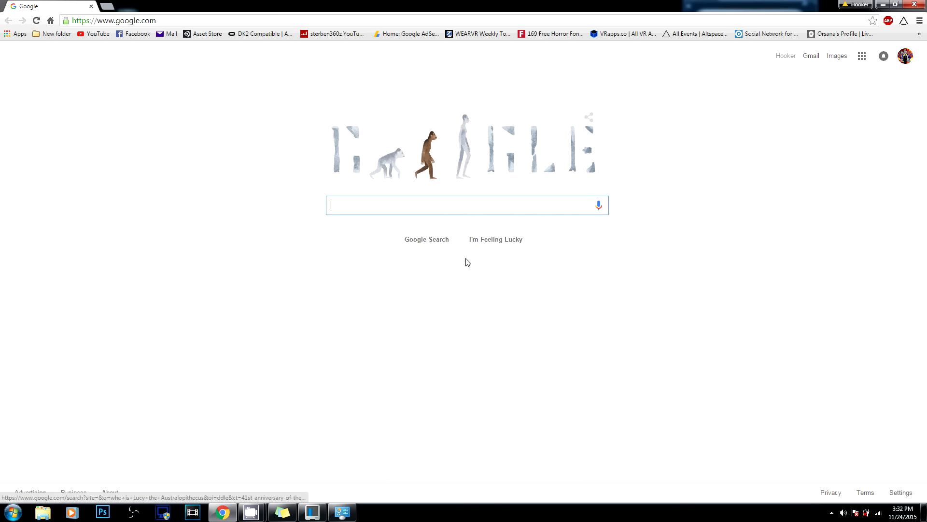
{"action": "type", "text": "a long time ago in a g"}
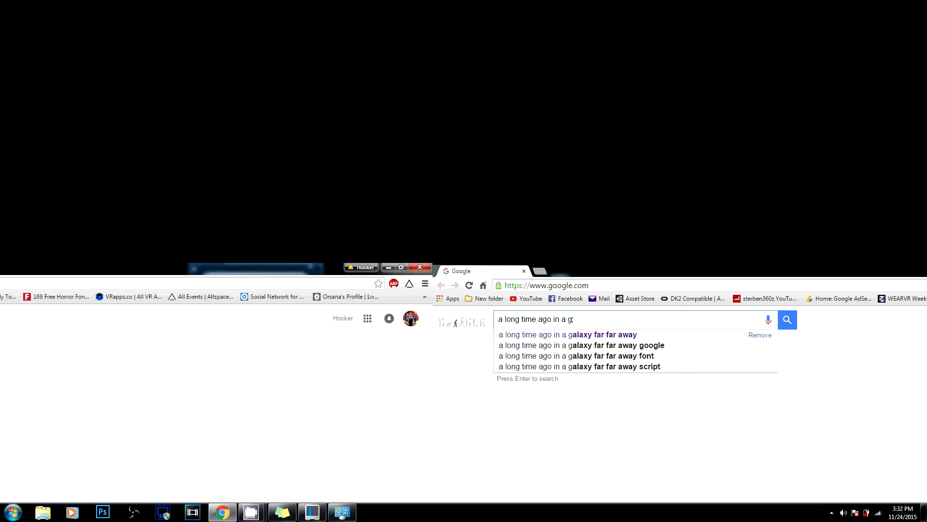
{"action": "type", "text": "alaxy far far away"}
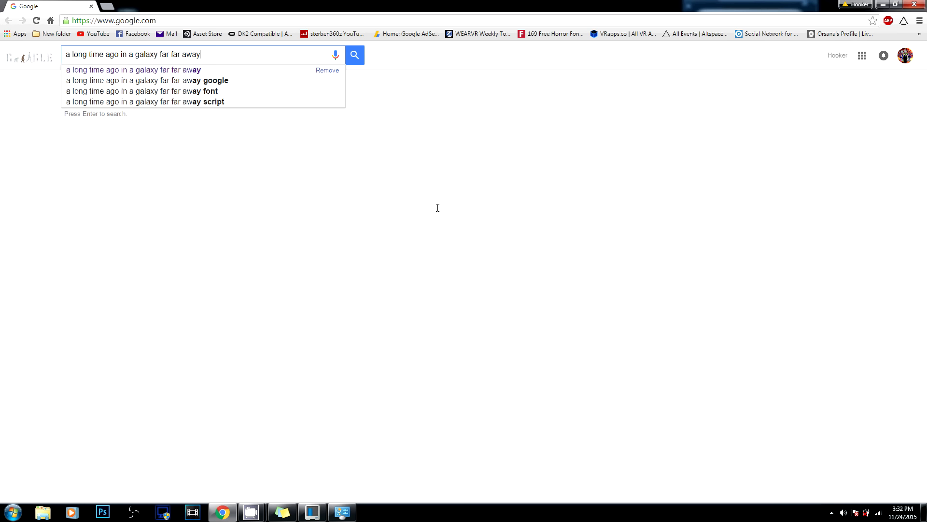
{"action": "left_click", "coordinate": [355, 54]}
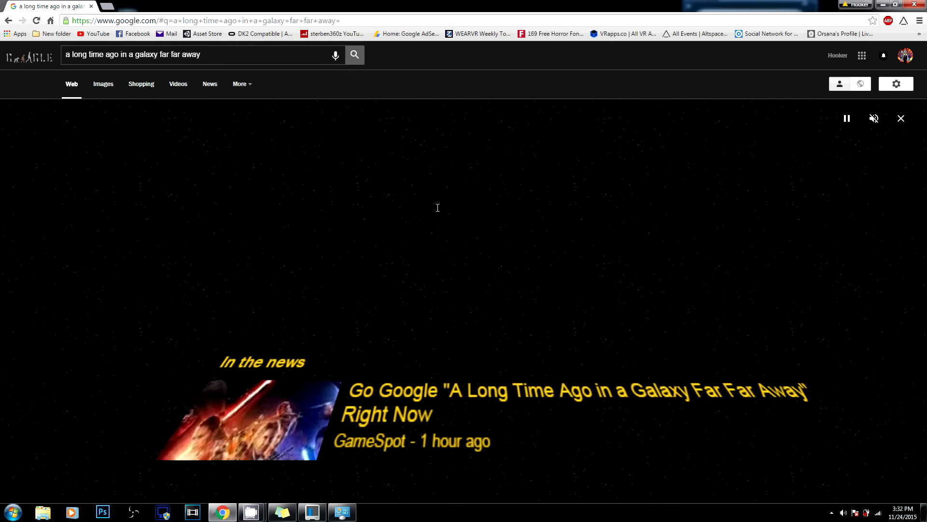